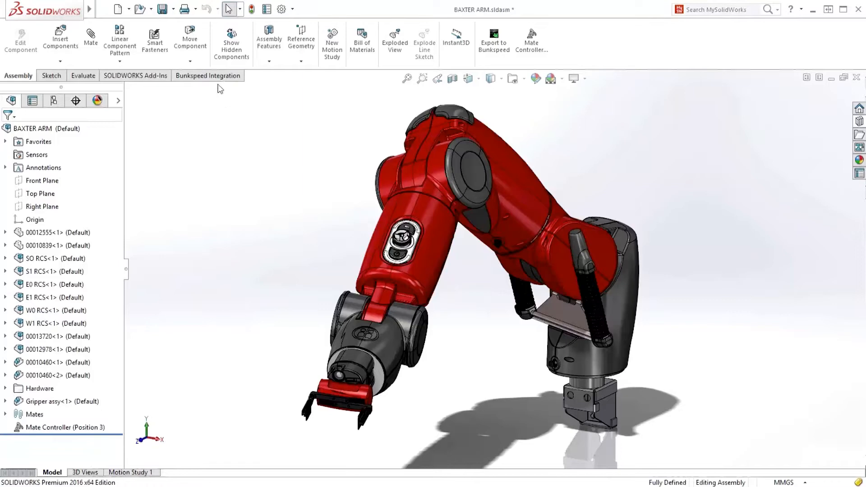
- Export the BAXTER ARM assembly to Visualize from the Bunkspeed Integration tab
left_click(209, 76)
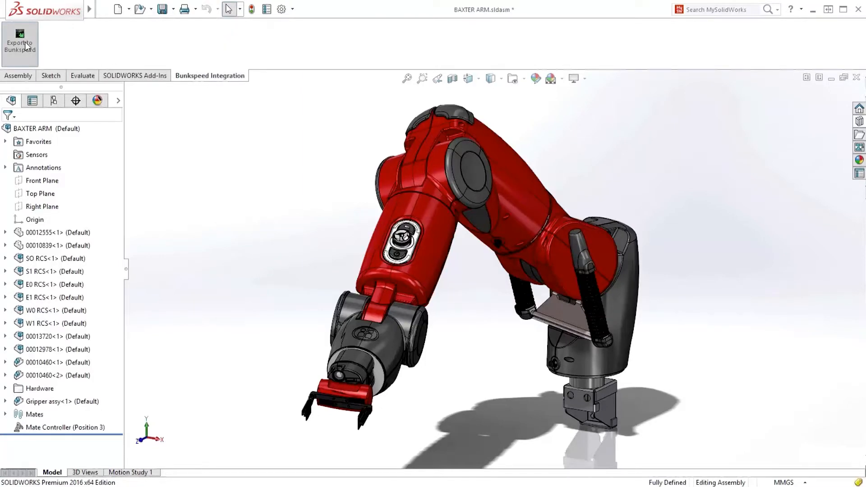
left_click(20, 43)
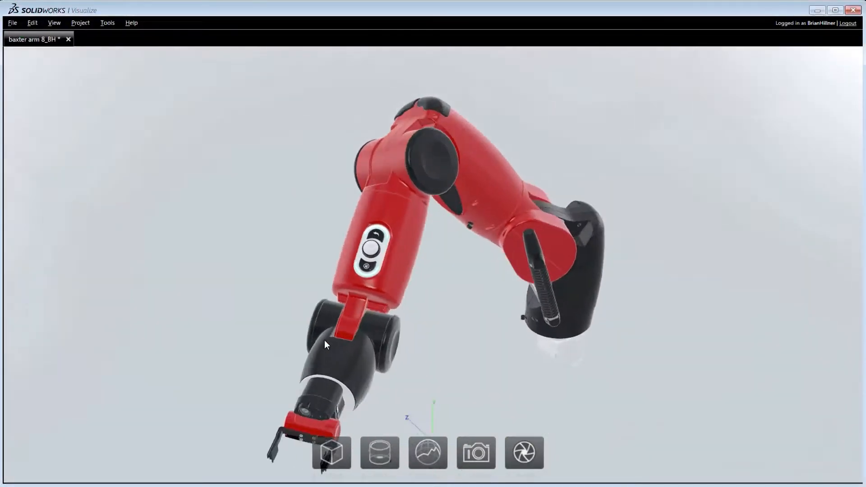
left_click_drag(325, 344, 299, 159)
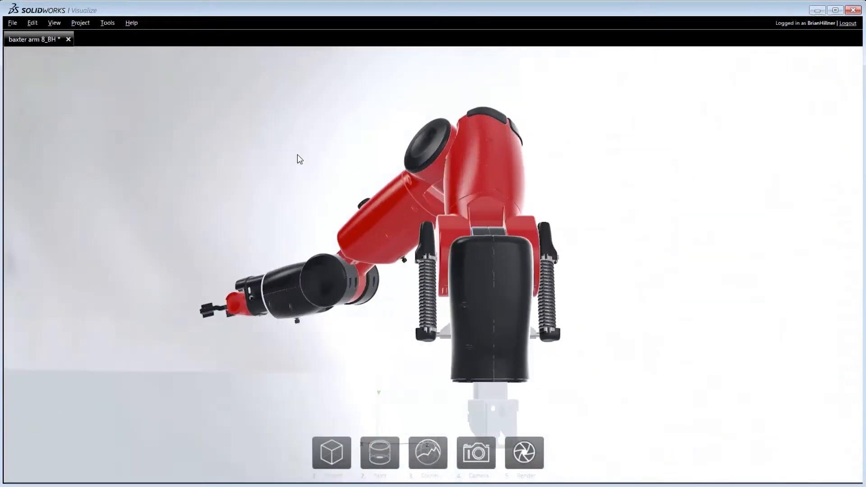
left_click_drag(299, 159, 584, 284)
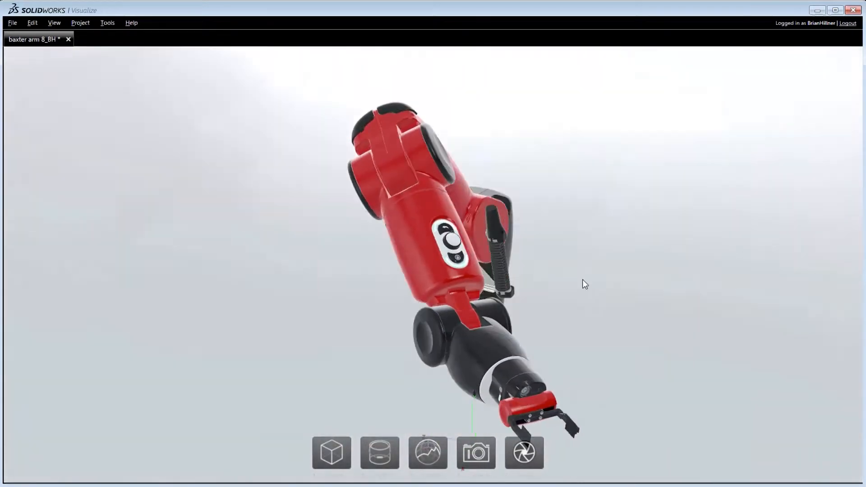
left_click_drag(585, 284, 456, 229)
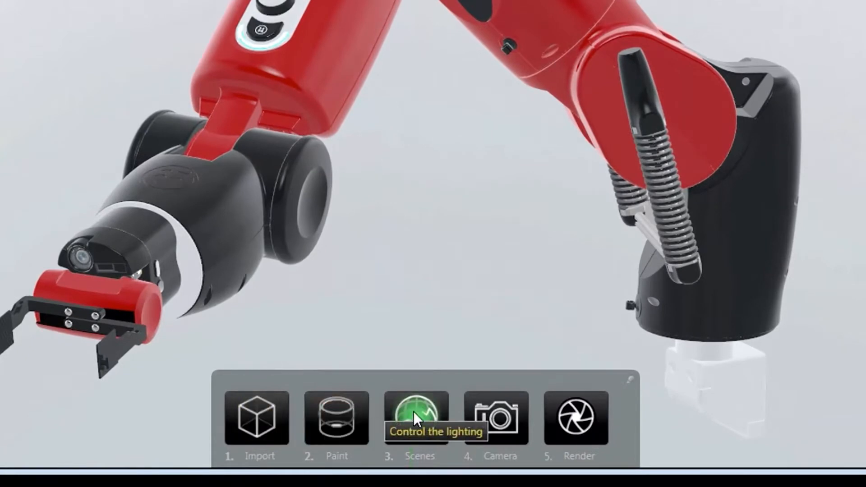
mouse_move(577, 417)
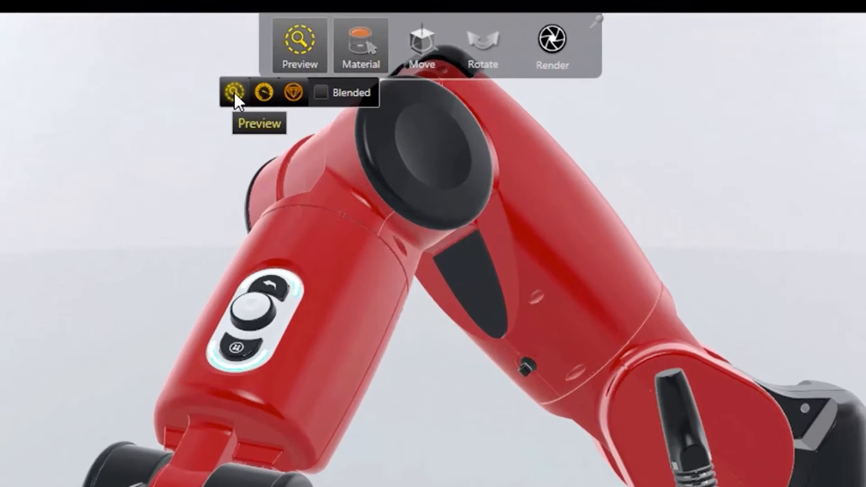
mouse_move(268, 92)
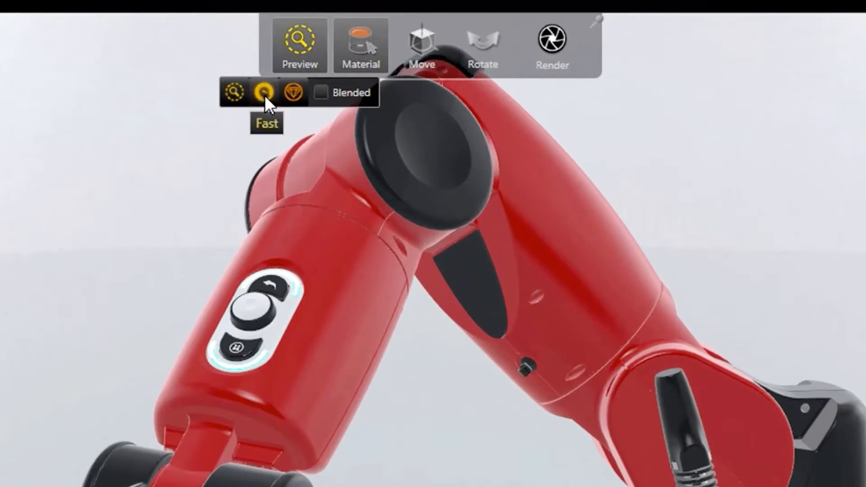
mouse_move(296, 91)
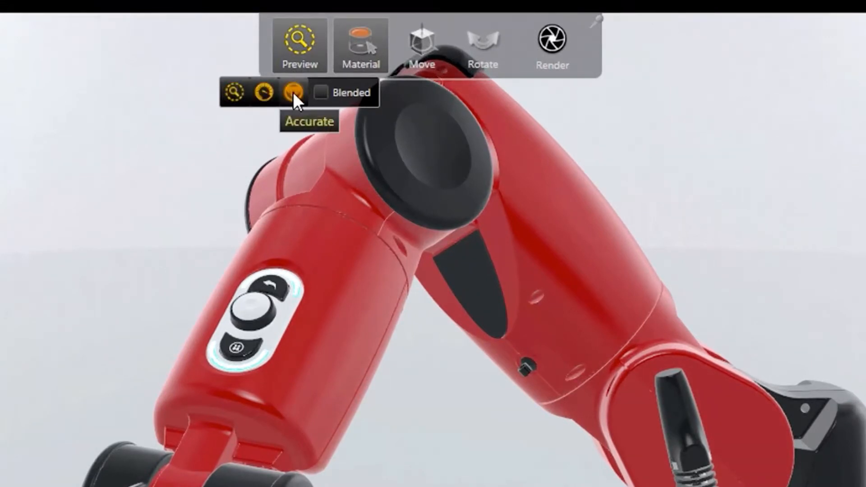
- Set the live preview to Accurate quality for realistic reflections and shadows
left_click(292, 92)
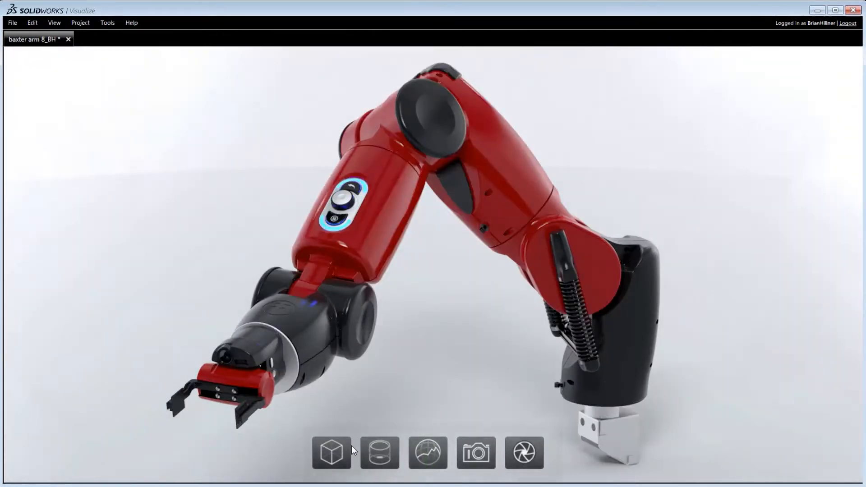
- Apply Rough chrome to the red arm shells and adjust its material settings
left_click(379, 452)
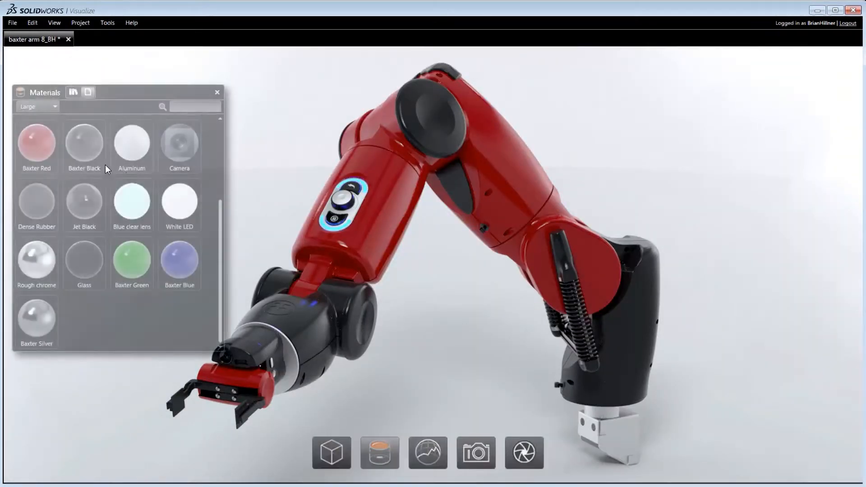
left_click(178, 262)
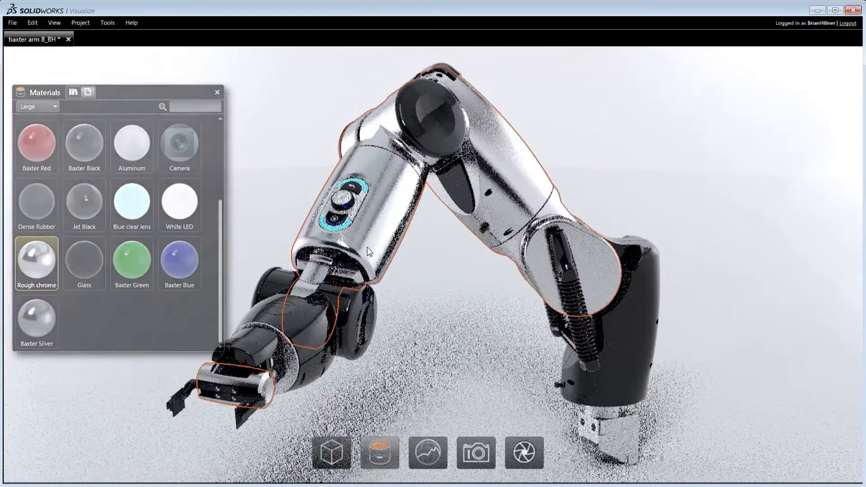
double_click(36, 263)
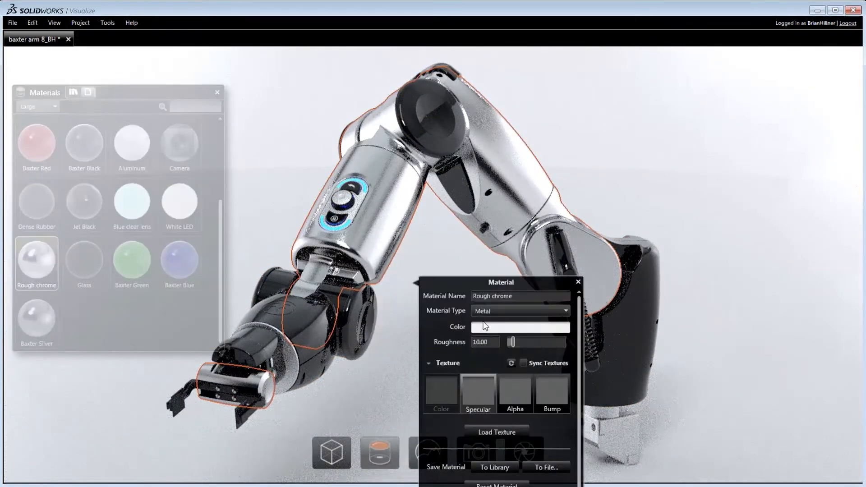
left_click_drag(511, 343, 539, 343)
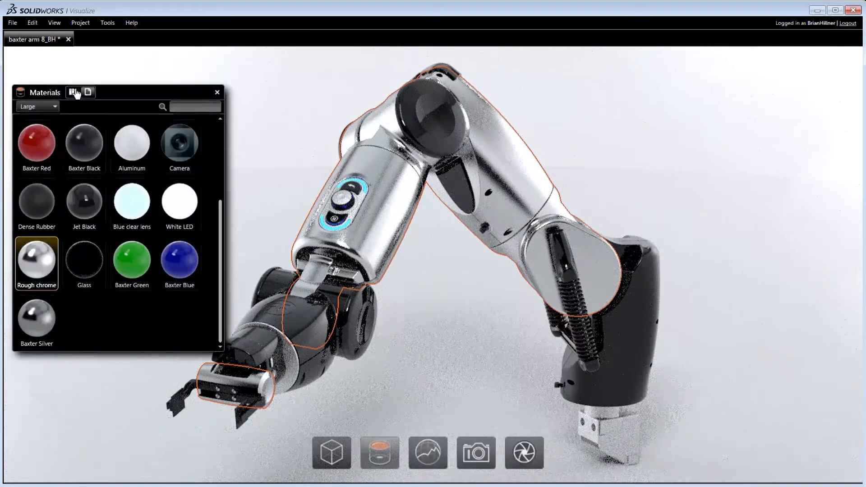
- Try Smooth Carbon from the Automotive library on the shells, then restore the red finish
left_click(115, 91)
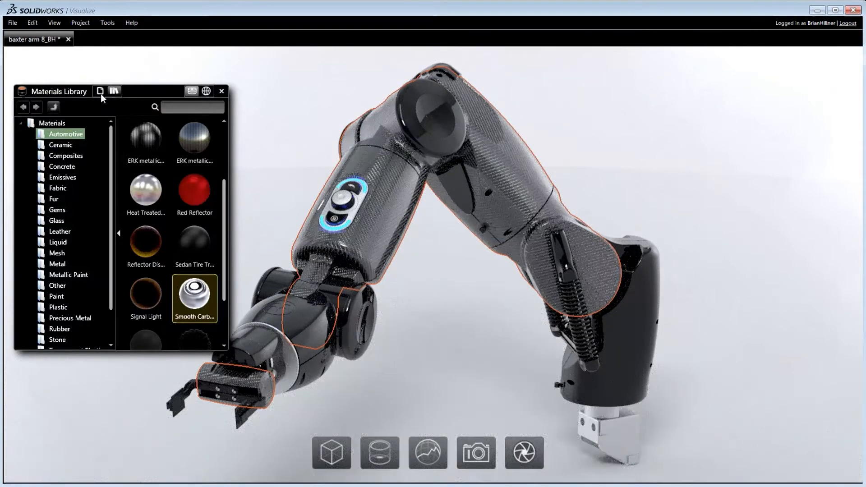
left_click(100, 91)
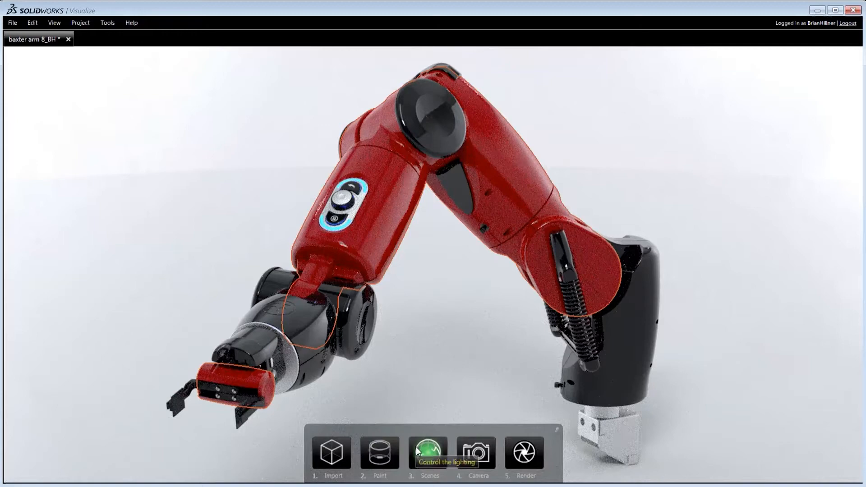
- Place the arm in the Warehouse environment from the Scenes list
left_click(427, 451)
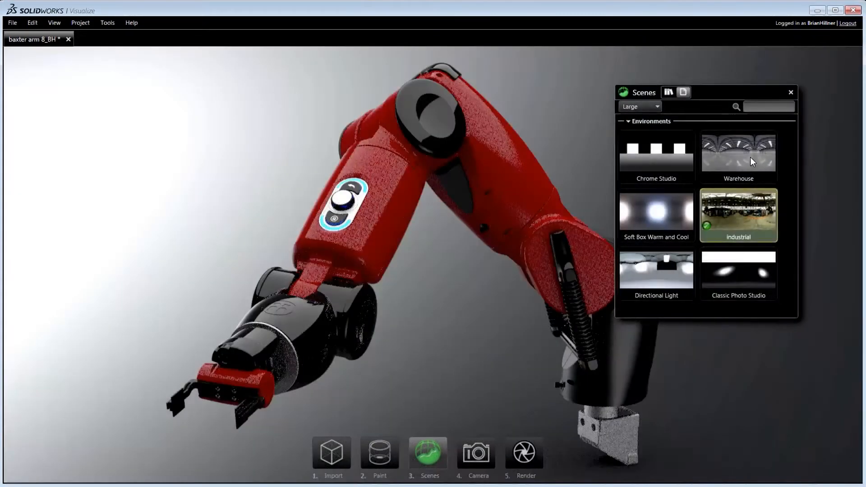
left_click(738, 154)
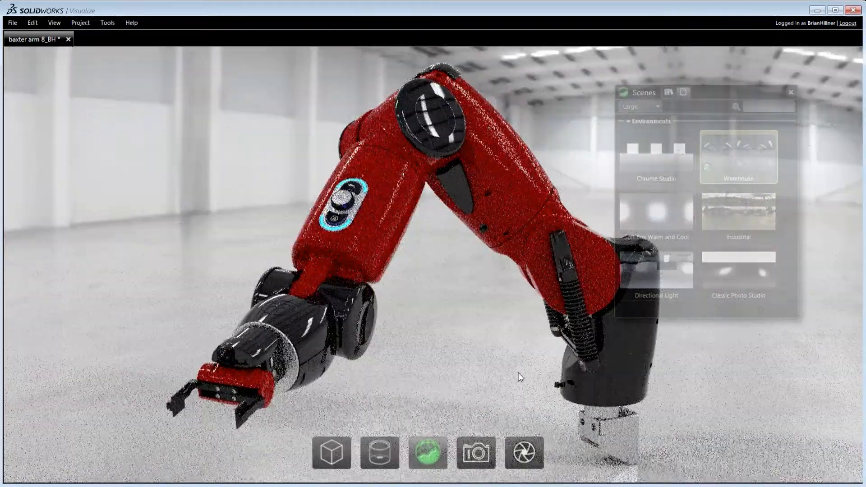
left_click(427, 452)
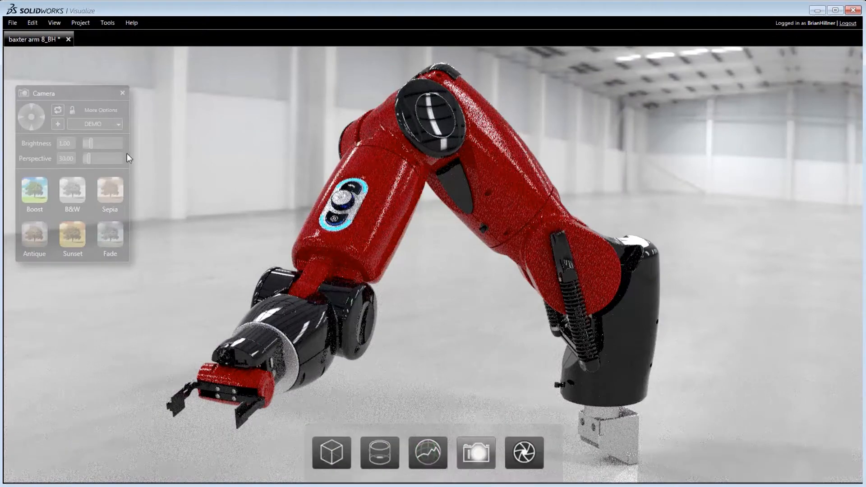
- Preview the DoF 1 depth-of-field camera, then switch to the Final camera
left_click(95, 124)
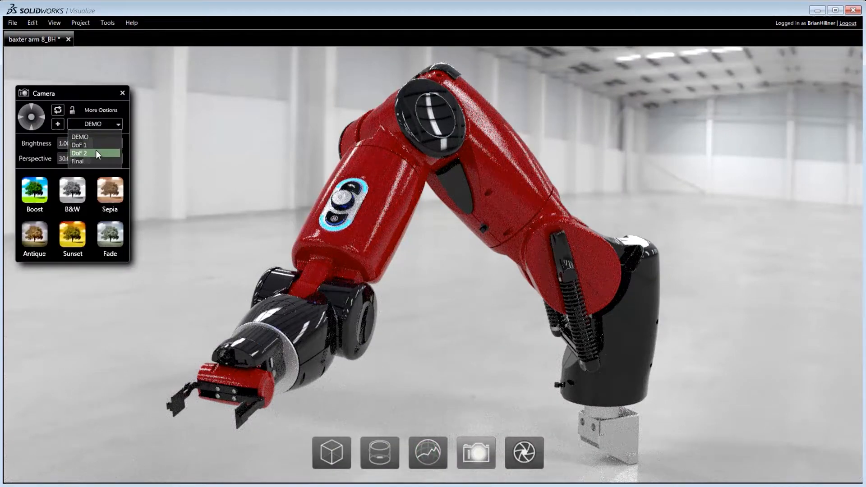
left_click(79, 153)
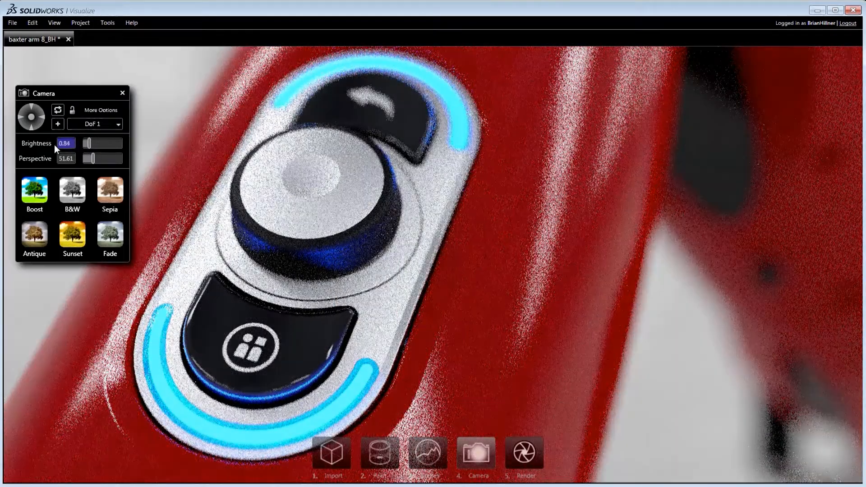
left_click_drag(83, 144, 90, 143)
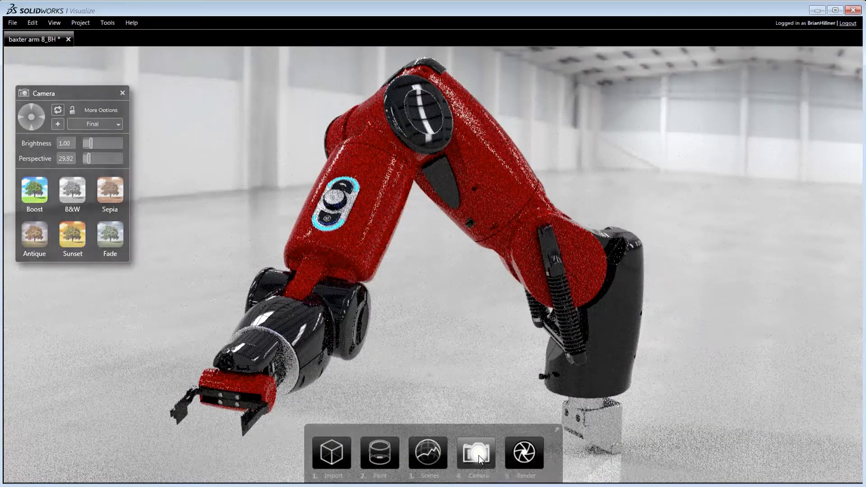
right_click(523, 452)
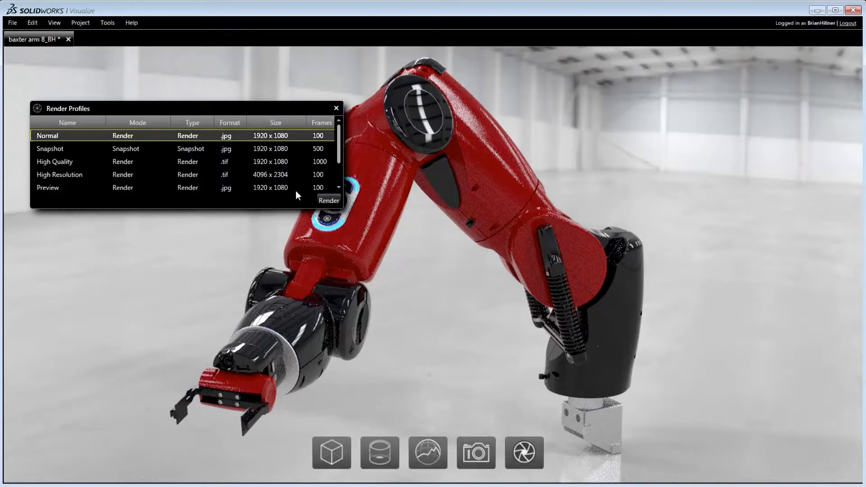
- Start a Normal 1920 x 1080 render of the arm, then pause it
left_click(329, 201)
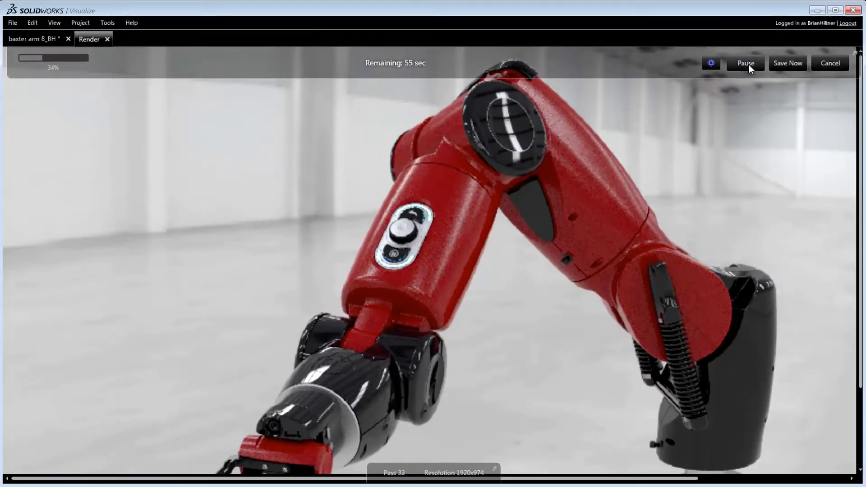
left_click(829, 63)
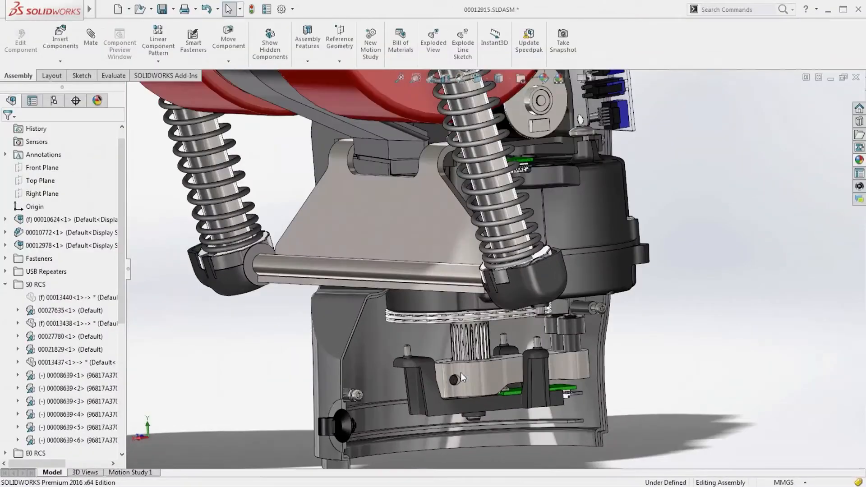